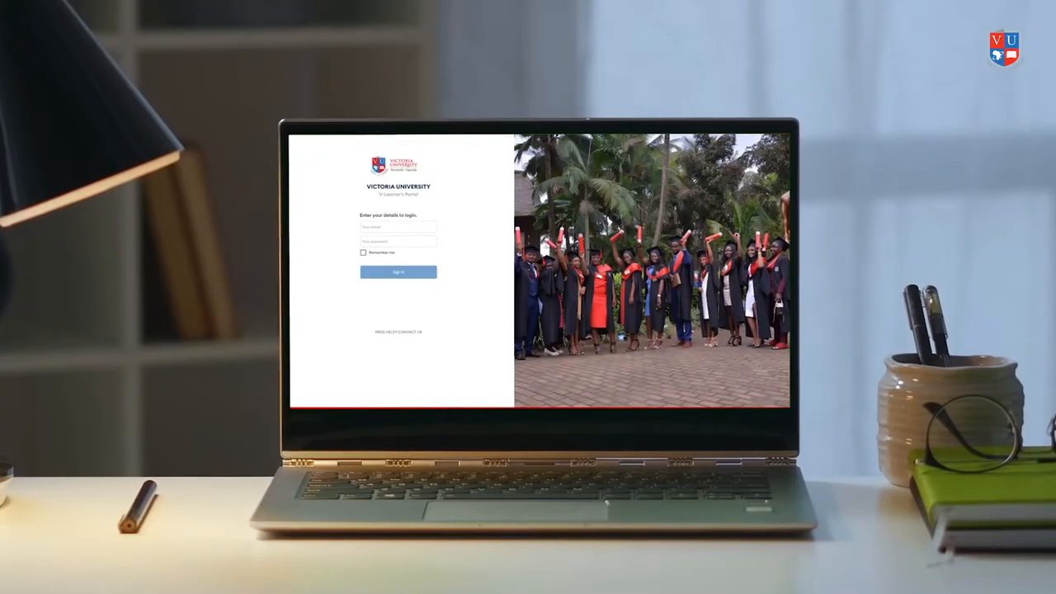
Step: Enter the email address and password on the V-Learner login page
{"action": "left_click", "coordinate": [397, 273]}
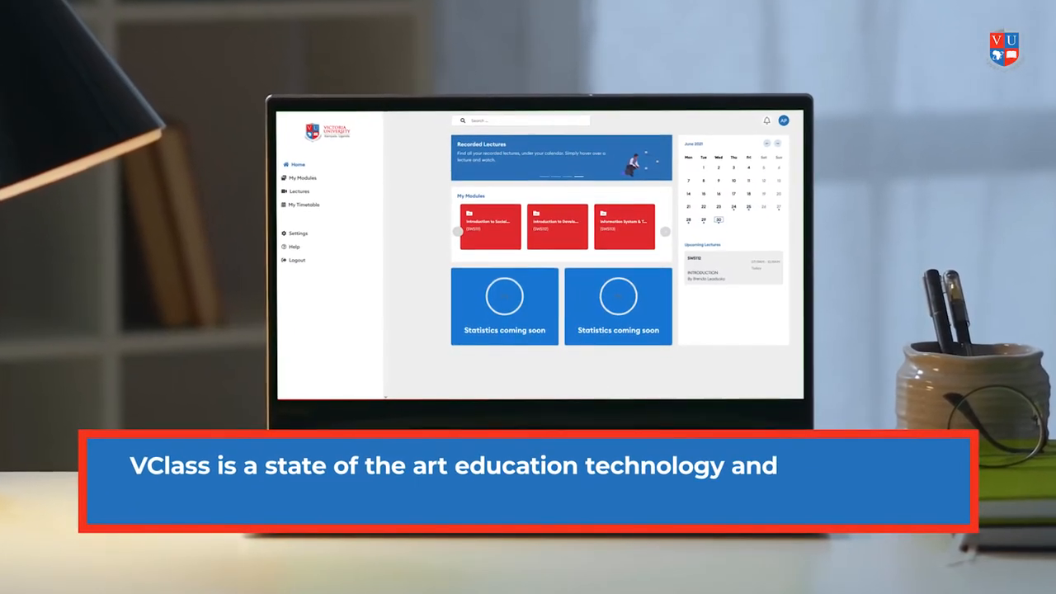
{"action": "left_click", "coordinate": [303, 178]}
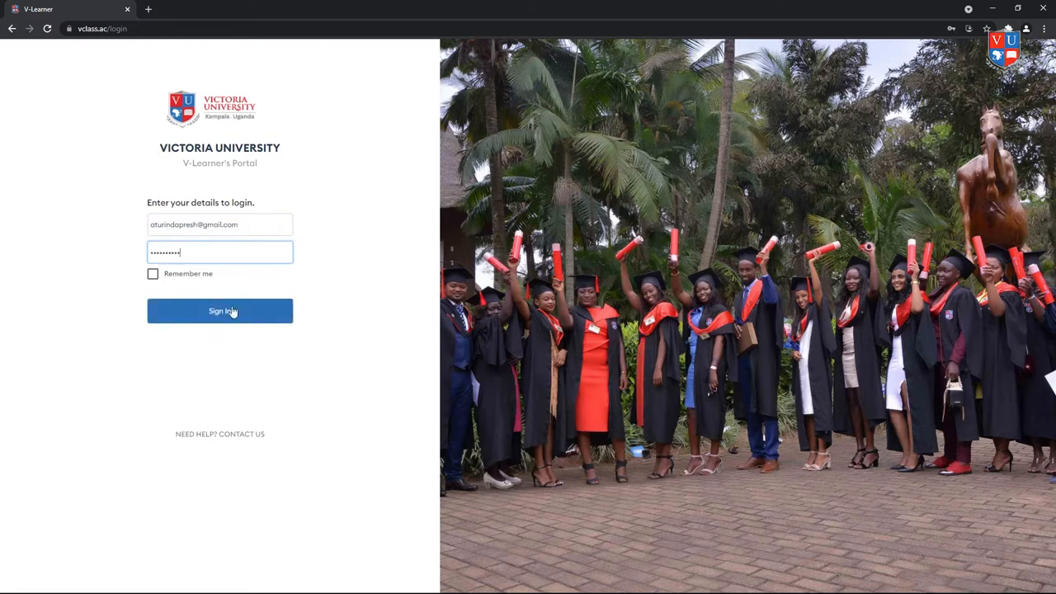
Step: Sign in and land on the home dashboard with modules, recorded lectures and calendar
{"action": "left_click", "coordinate": [219, 310]}
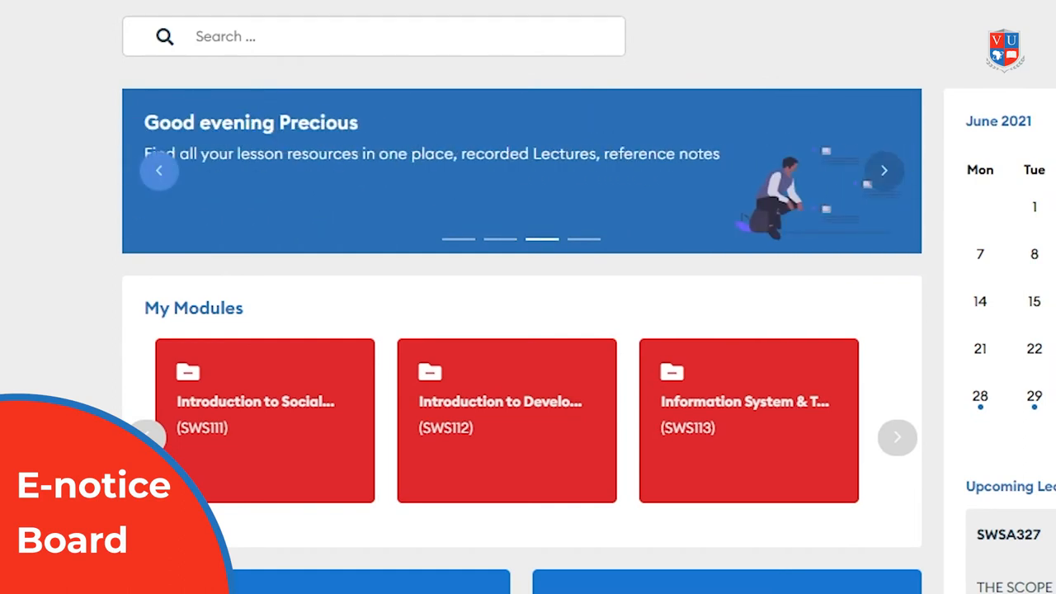
{"action": "left_click", "coordinate": [885, 170]}
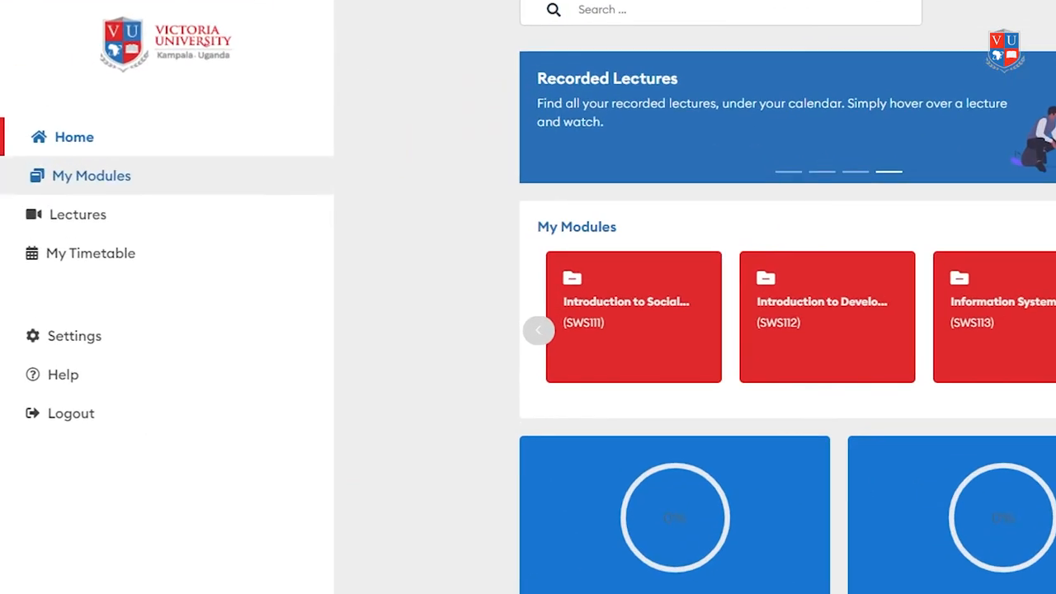
{"action": "left_click", "coordinate": [77, 215]}
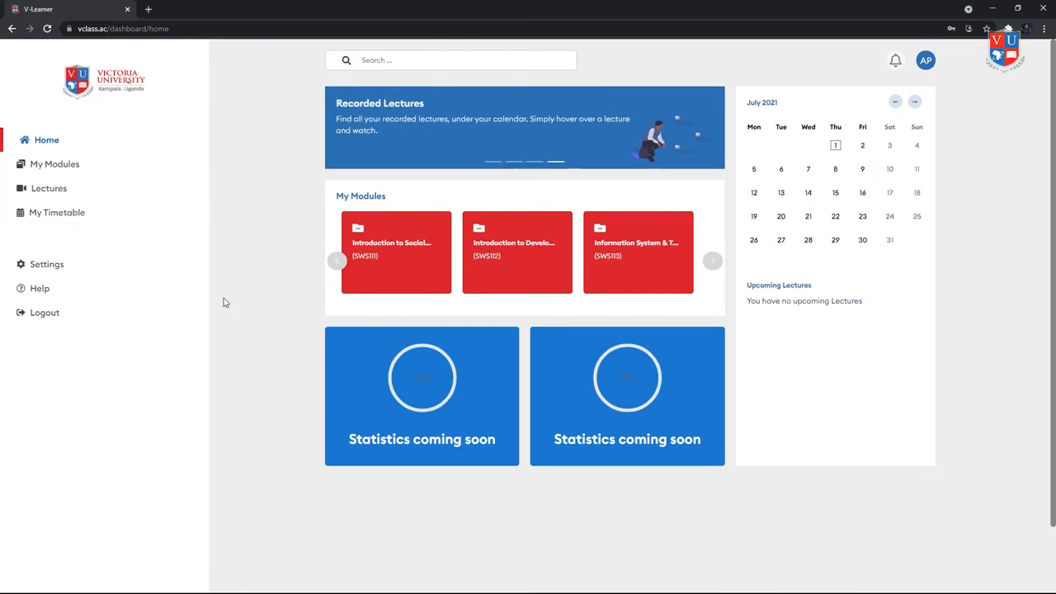
Step: Choose the course modules from My Modules and save the updated selection
{"action": "left_click", "coordinate": [55, 165]}
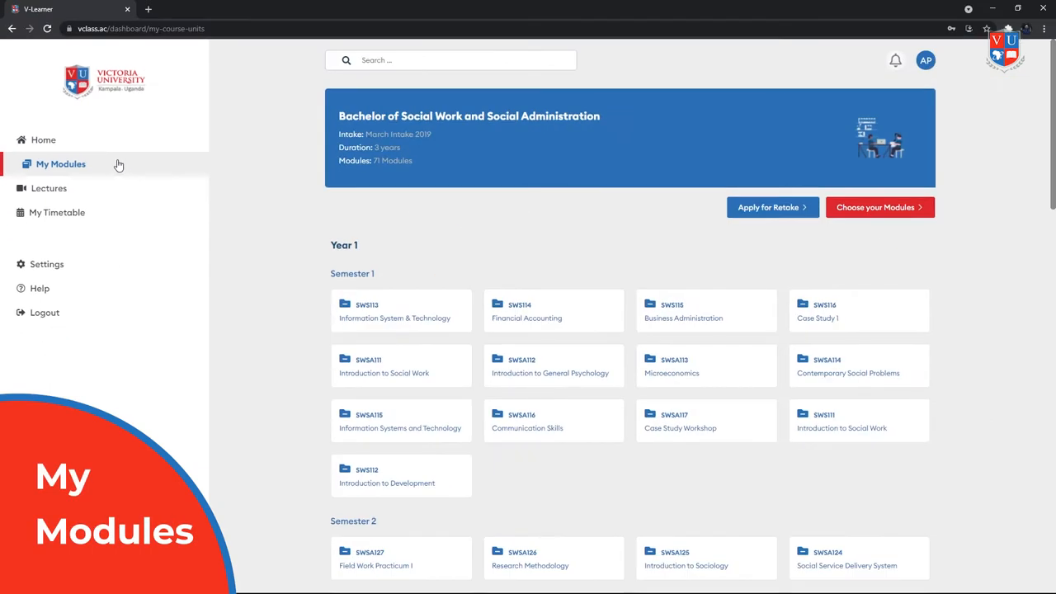
{"action": "scroll", "scroll_direction": "down", "scroll_amount": 3}
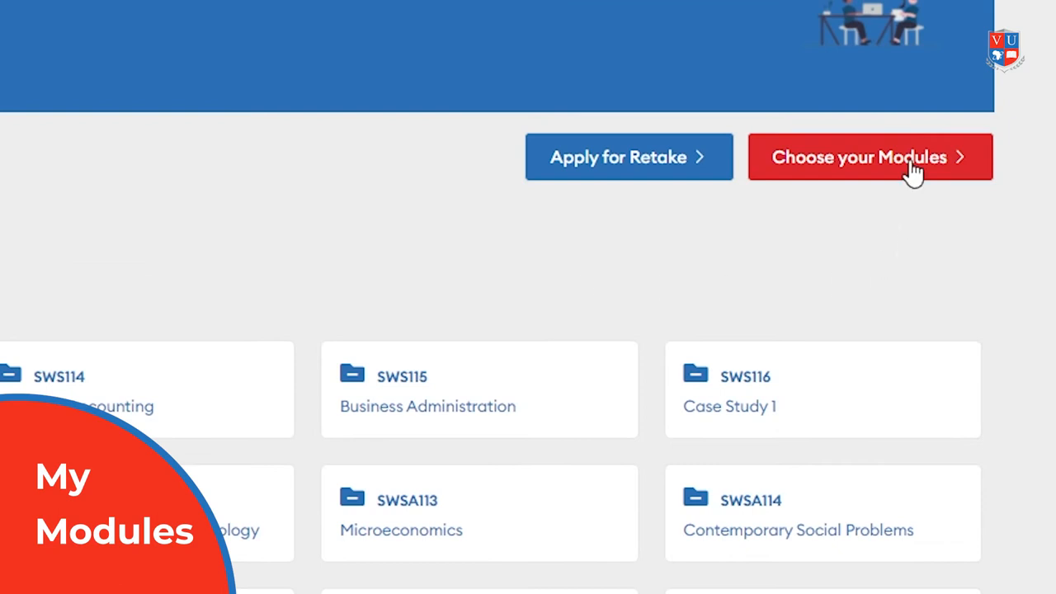
{"action": "left_click", "coordinate": [870, 156]}
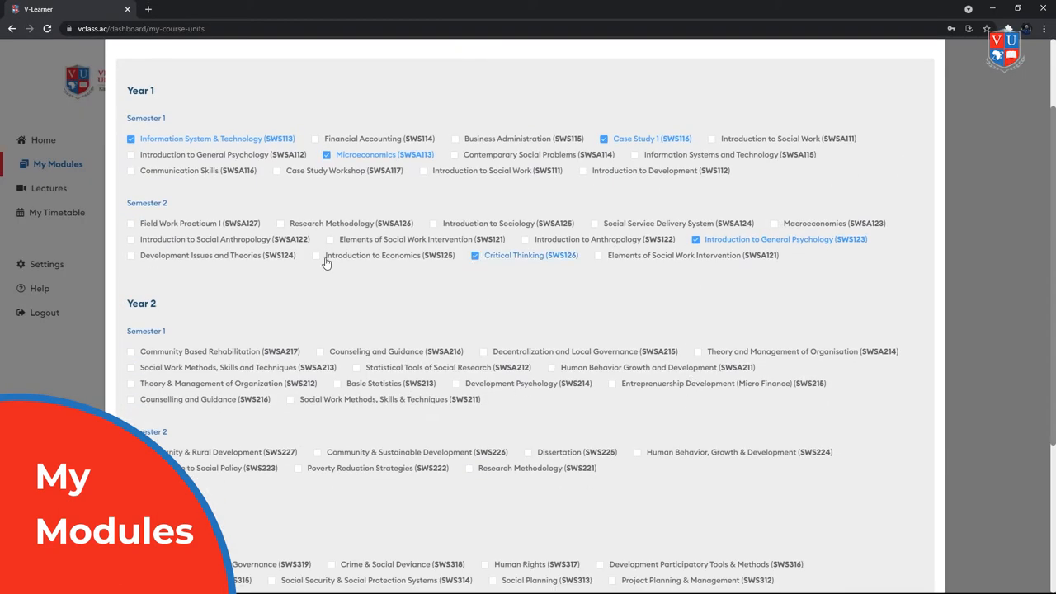
{"action": "scroll", "scroll_direction": "down", "scroll_amount": 3}
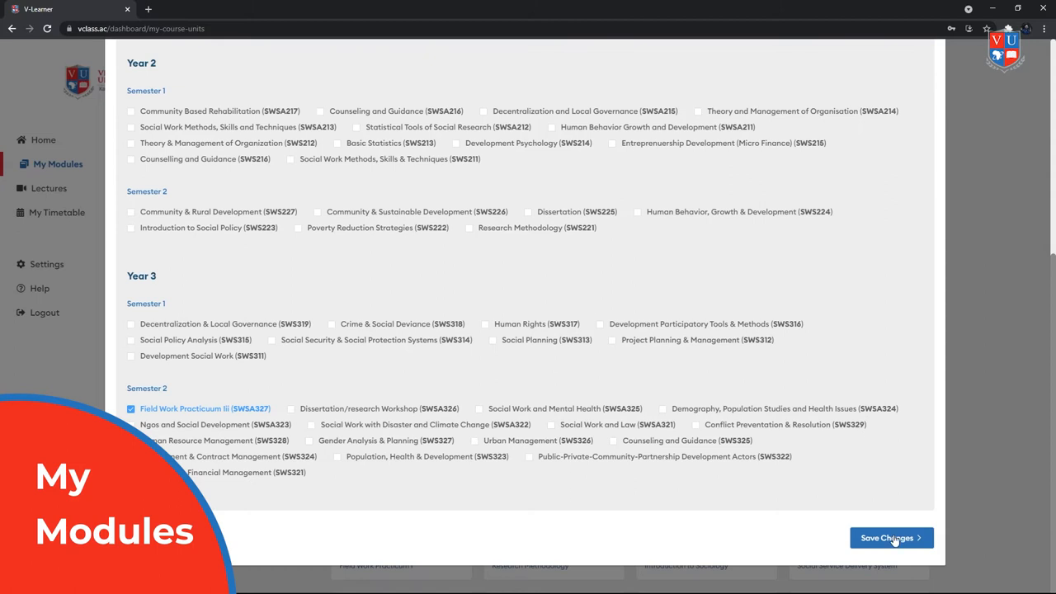
{"action": "left_click", "coordinate": [891, 538]}
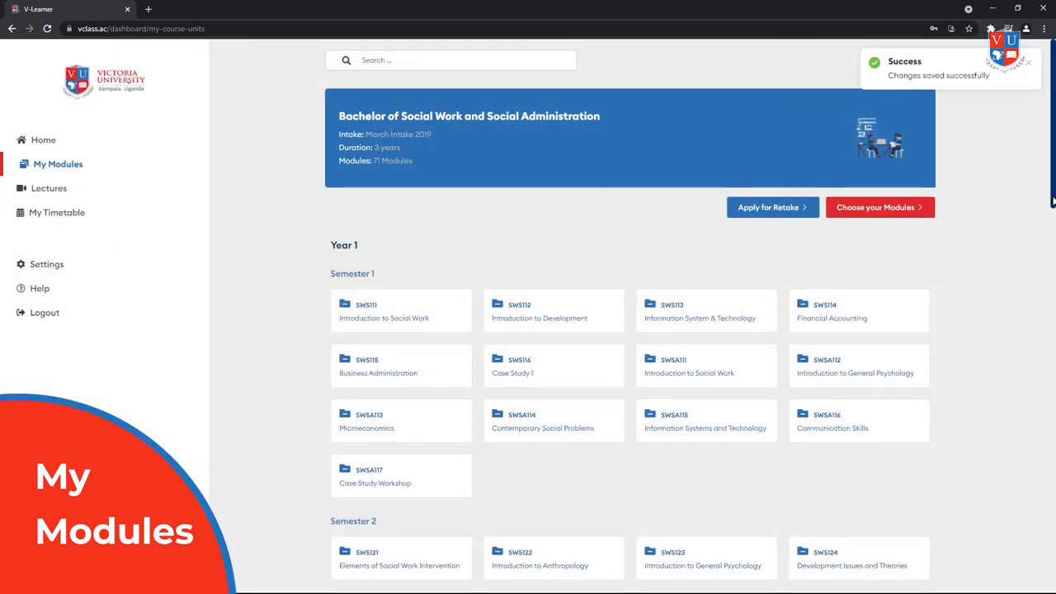
Step: Browse the saved module list and open the Ngos and Social Development module
{"action": "scroll", "scroll_direction": "down", "scroll_amount": 3}
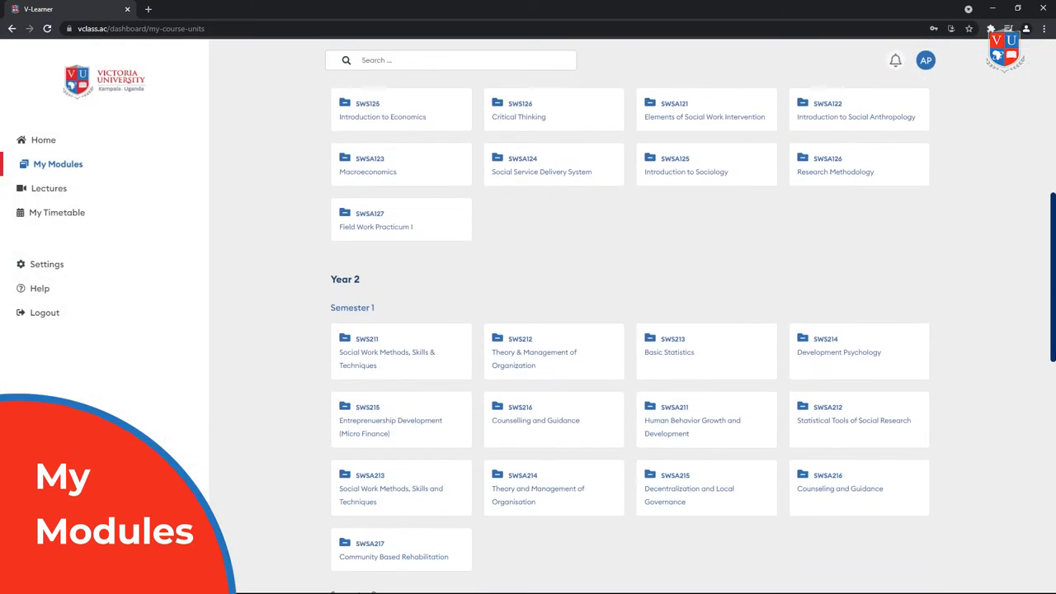
{"action": "scroll", "scroll_direction": "down", "scroll_amount": 3}
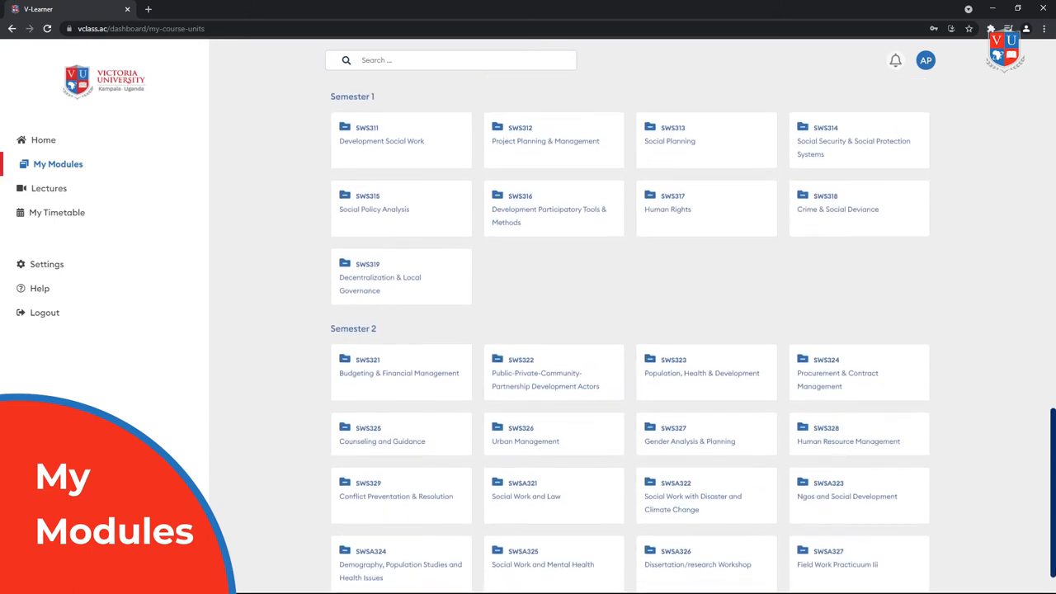
{"action": "scroll", "scroll_direction": "down", "scroll_amount": 3}
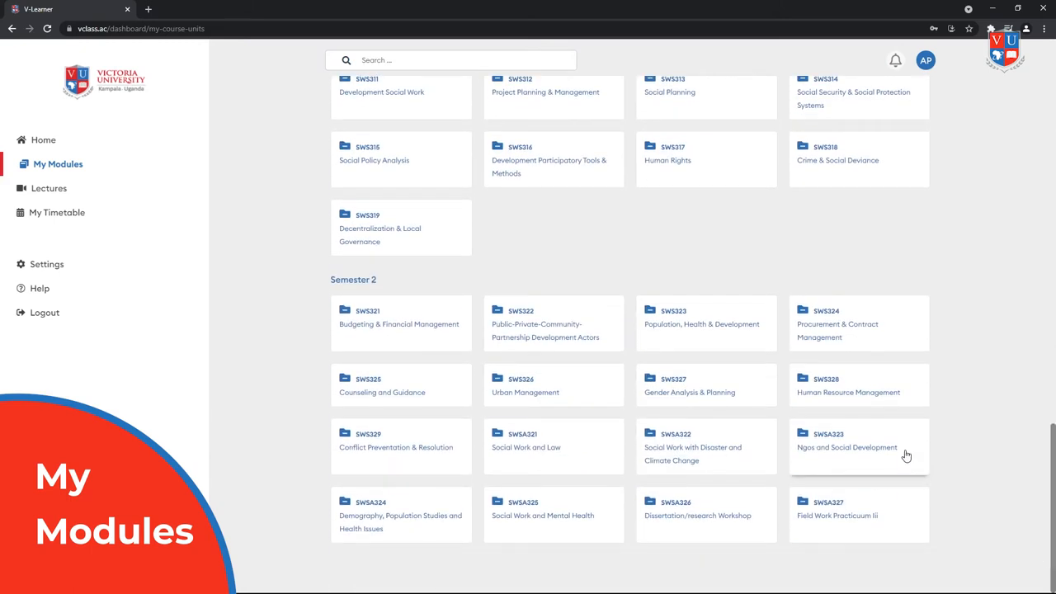
{"action": "left_click", "coordinate": [847, 448]}
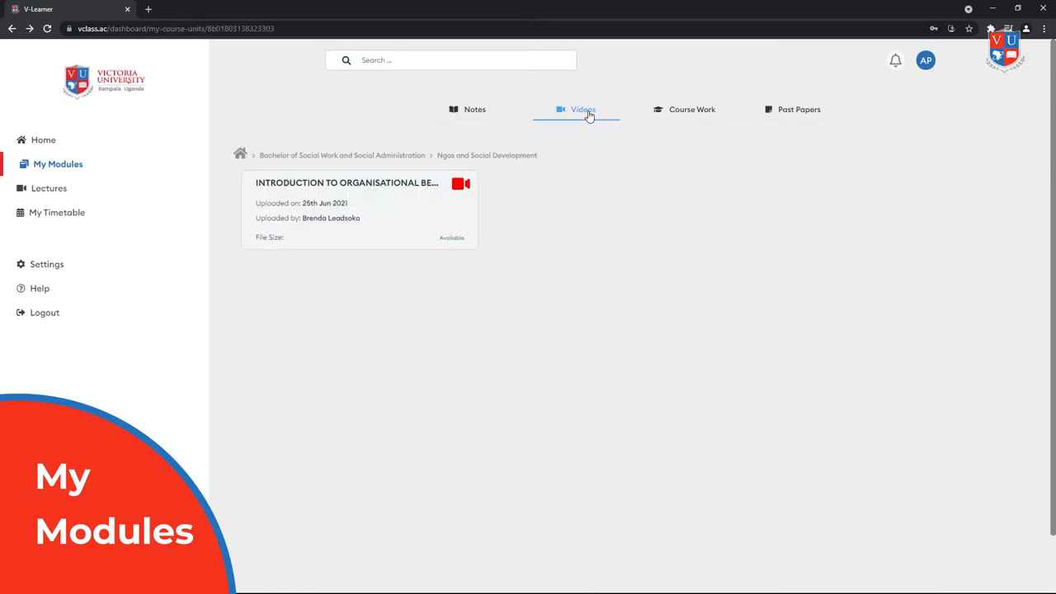
Step: Play the Organisational Behaviour lecture video and jump ahead in it
{"action": "left_click", "coordinate": [360, 181]}
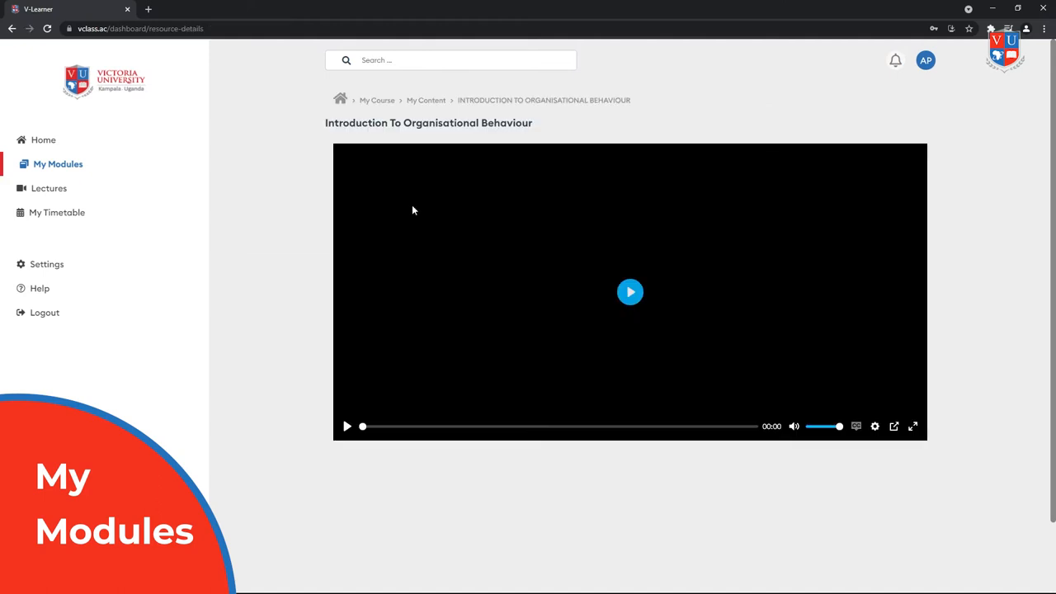
{"action": "left_click", "coordinate": [630, 290]}
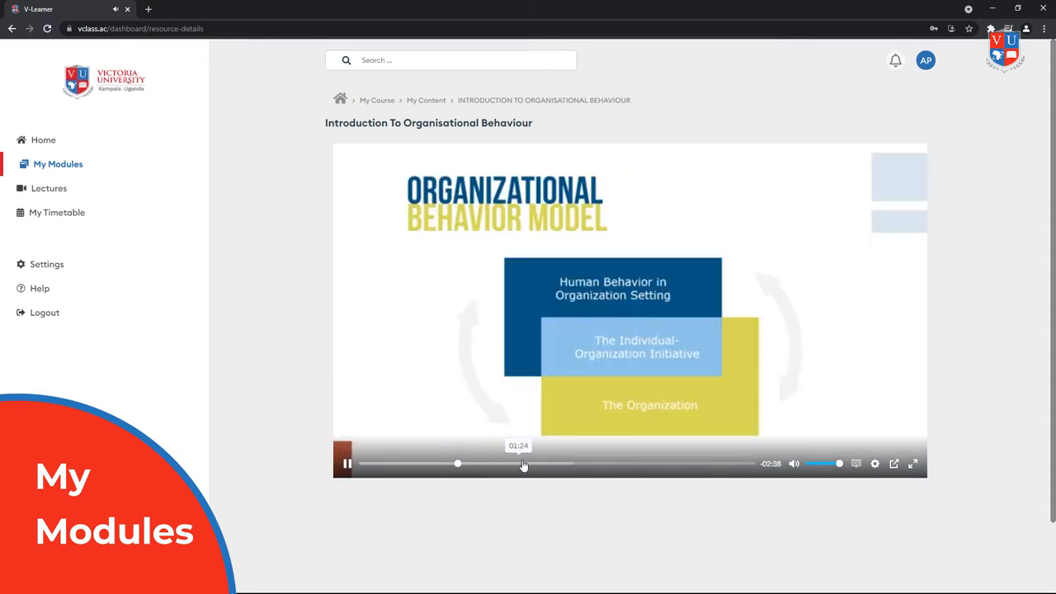
{"action": "left_click", "coordinate": [692, 109]}
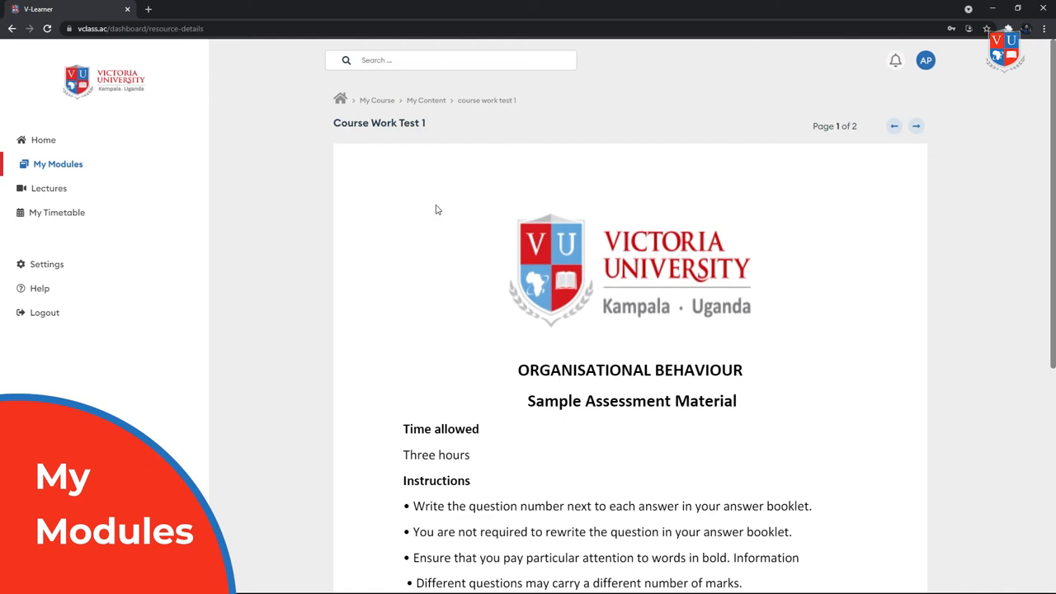
{"action": "mouse_move", "coordinate": [1014, 409]}
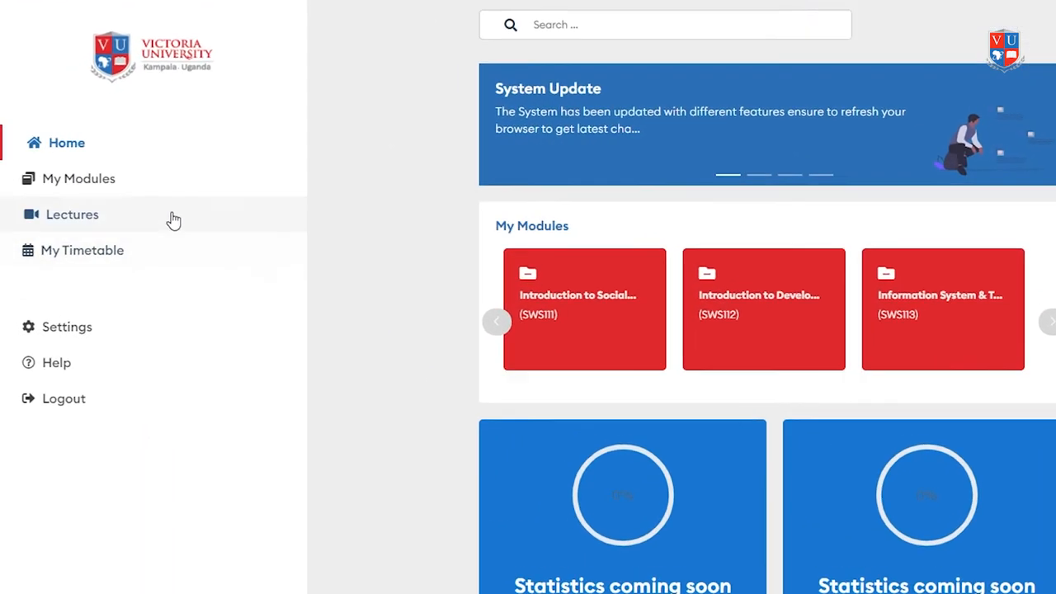
Step: Advance the upcoming lectures carousel and join a lecture's live class
{"action": "left_click", "coordinate": [72, 215]}
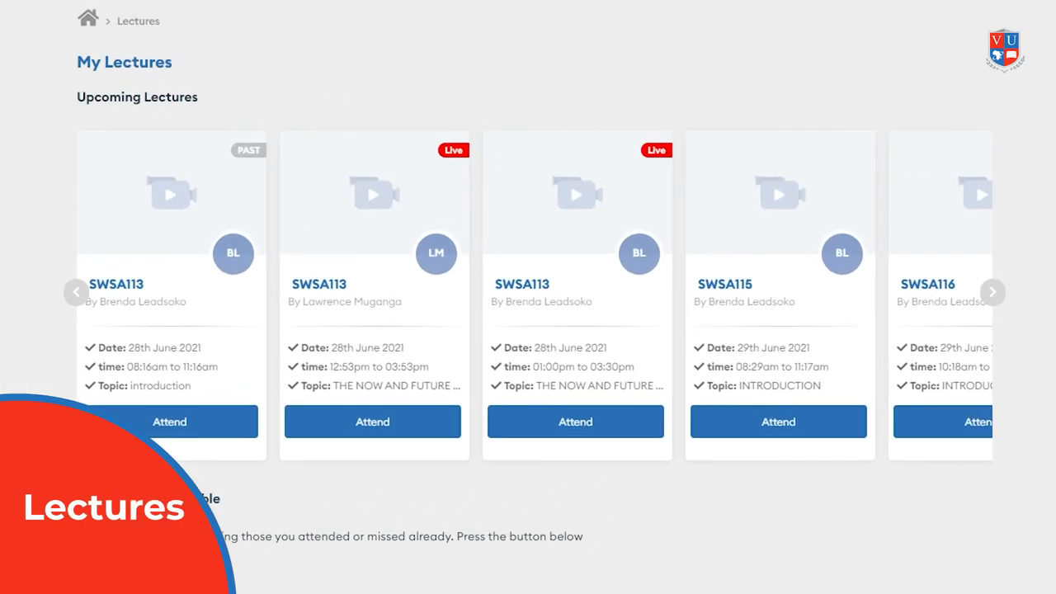
{"action": "left_click", "coordinate": [993, 292]}
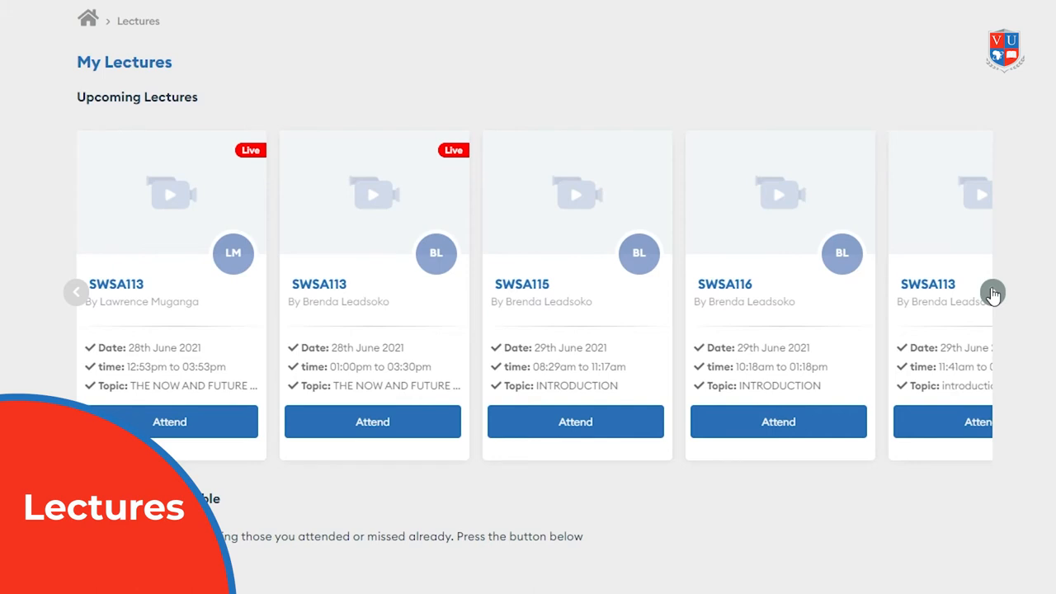
{"action": "mouse_move", "coordinate": [489, 436]}
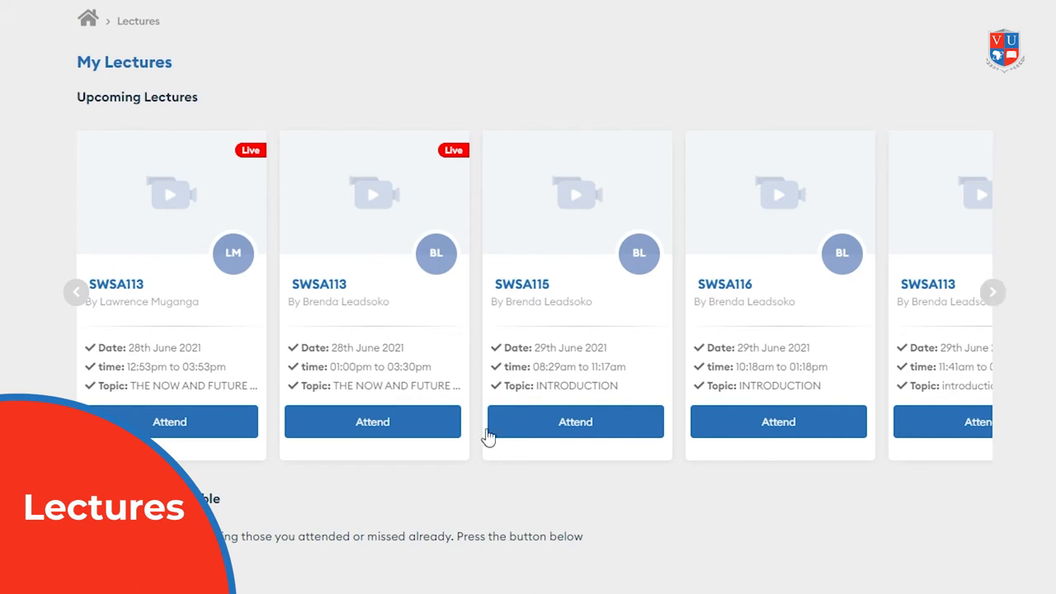
{"action": "left_click", "coordinate": [574, 422]}
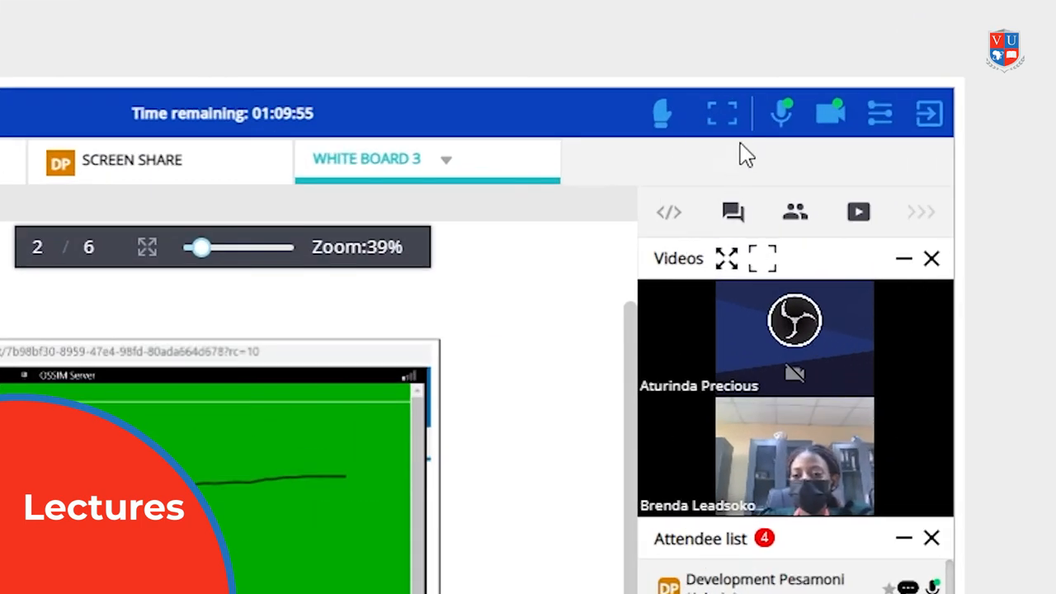
{"action": "mouse_move", "coordinate": [723, 112]}
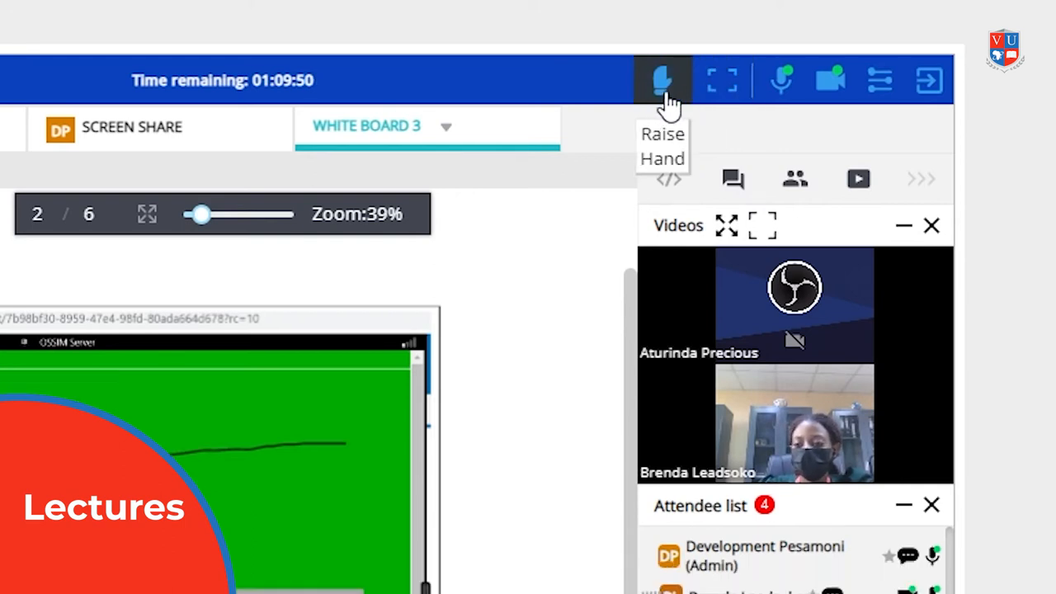
Step: Switch the live class between screen share and whiteboard, then return to the home dashboard
{"action": "scroll", "scroll_direction": "down", "scroll_amount": 3}
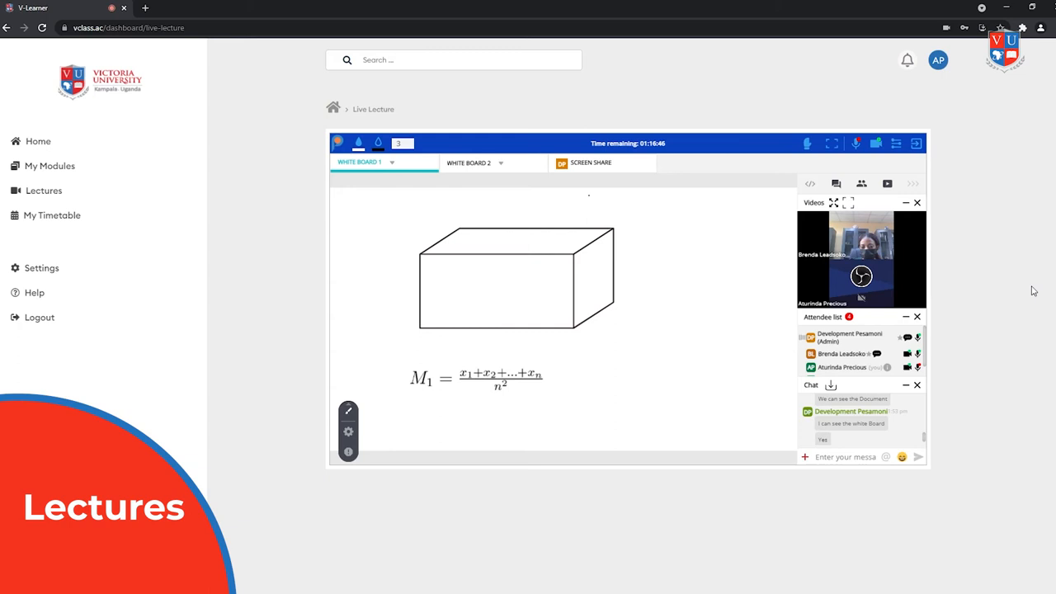
{"action": "left_click", "coordinate": [591, 164]}
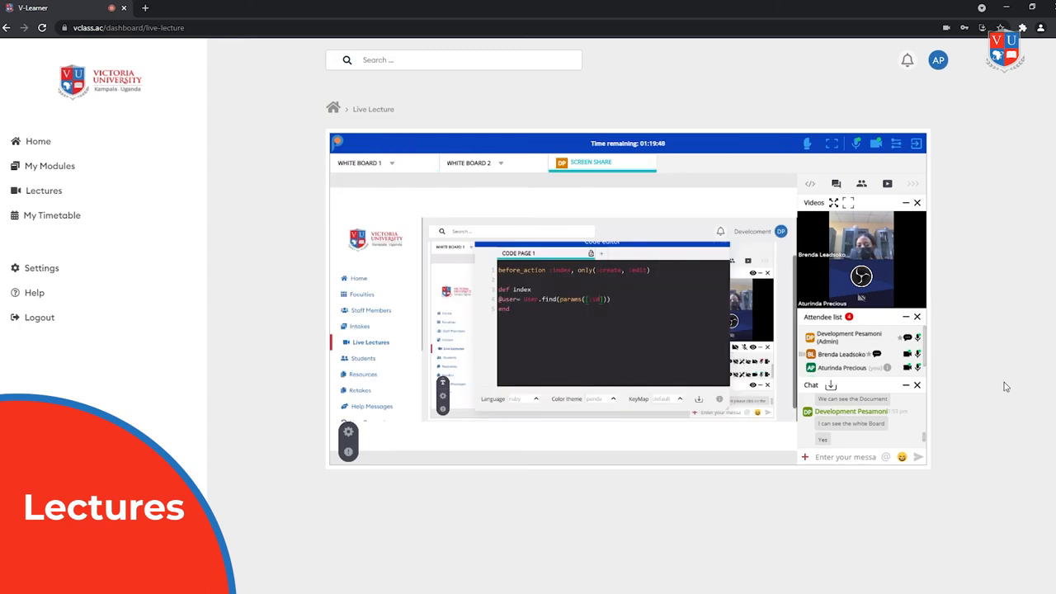
{"action": "left_click", "coordinate": [360, 164]}
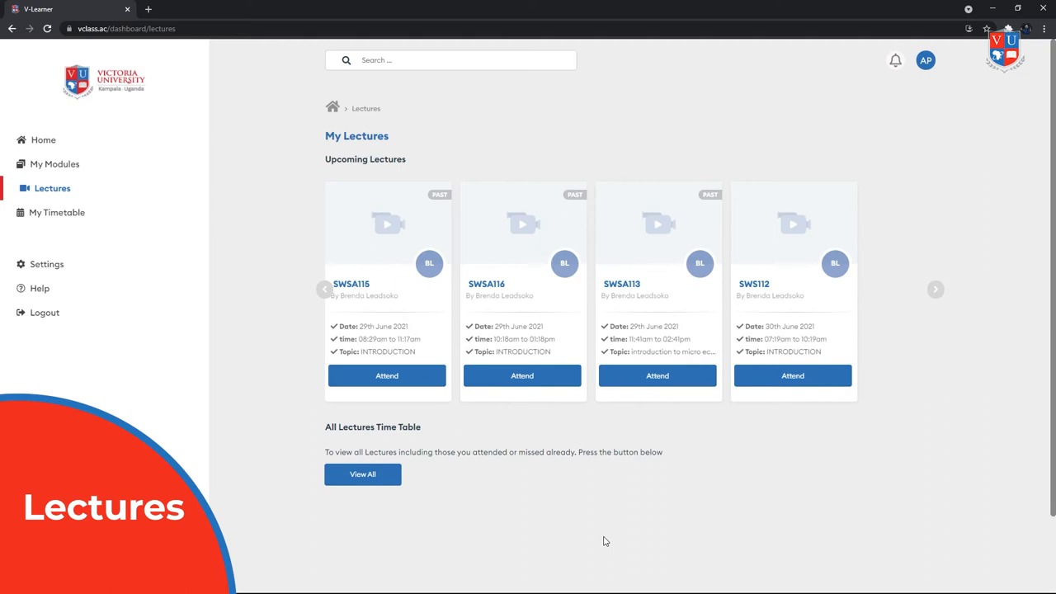
{"action": "scroll", "scroll_direction": "down", "scroll_amount": 3}
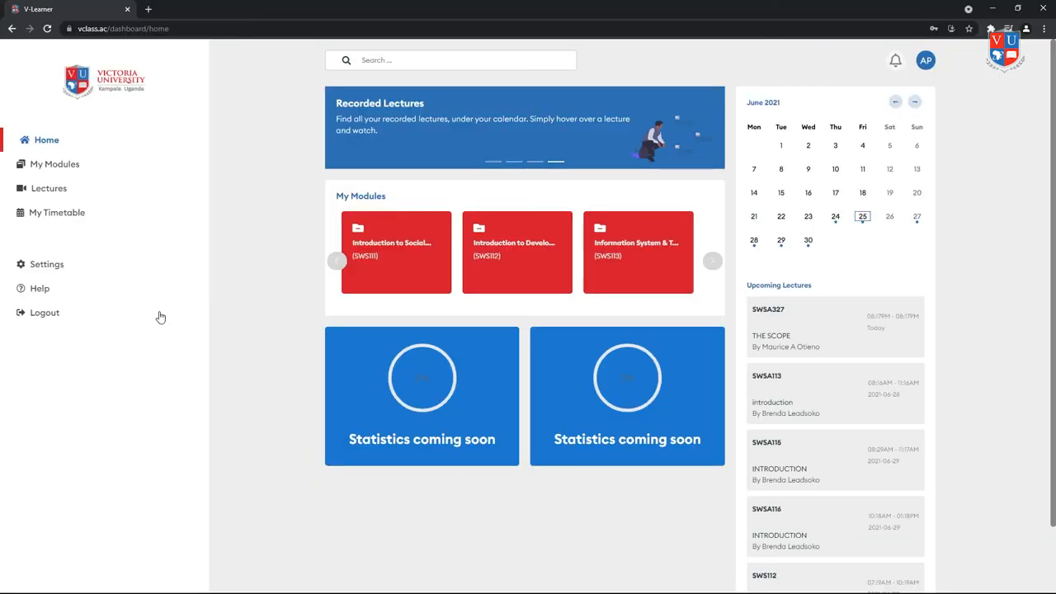
{"action": "left_click", "coordinate": [57, 211]}
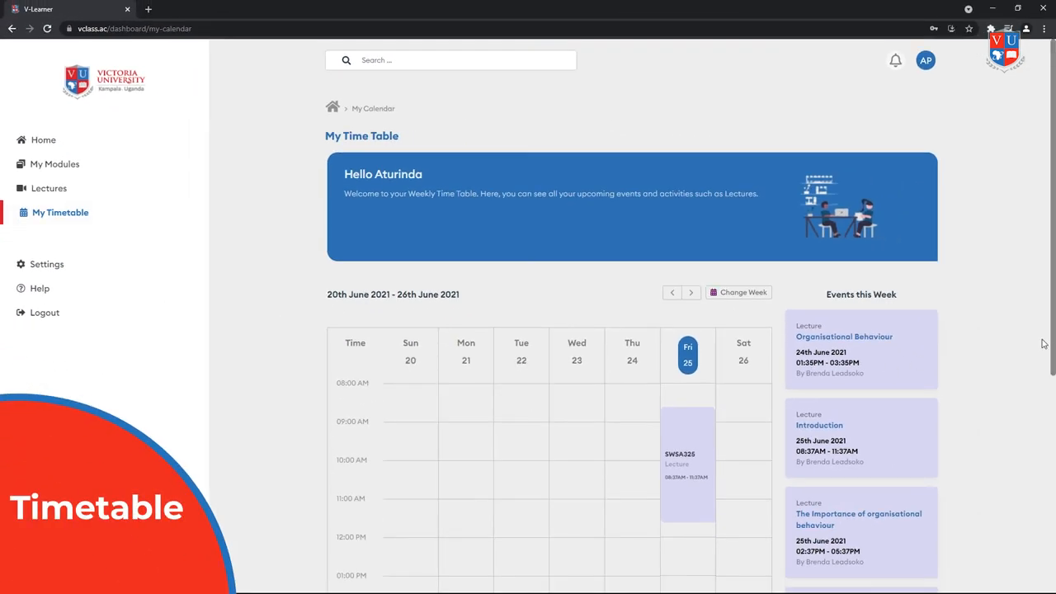
{"action": "scroll", "scroll_direction": "down", "scroll_amount": 3}
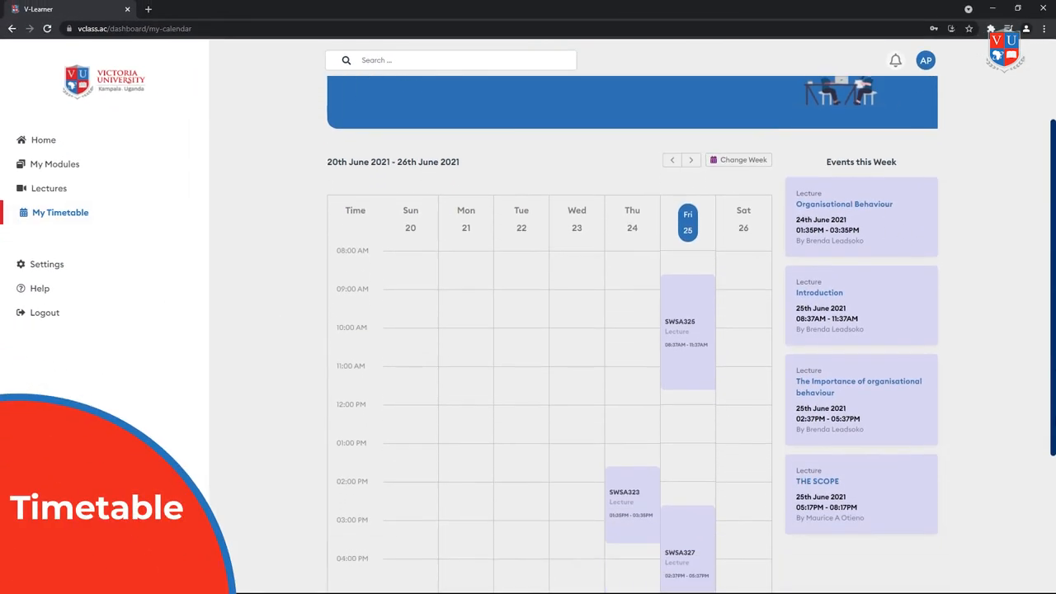
{"action": "scroll", "scroll_direction": "down", "scroll_amount": 3}
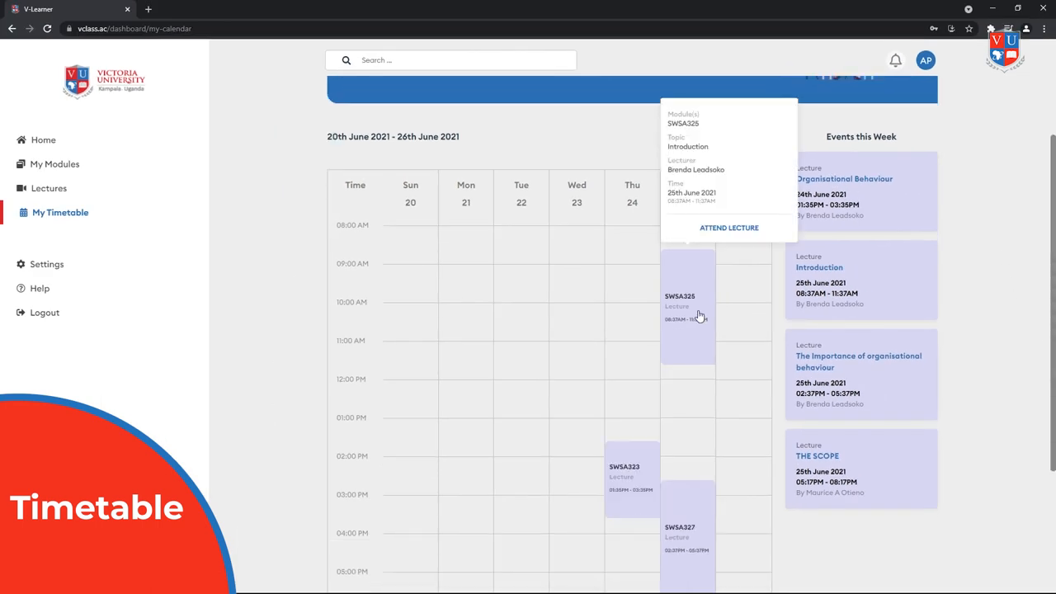
{"action": "mouse_move", "coordinate": [717, 238]}
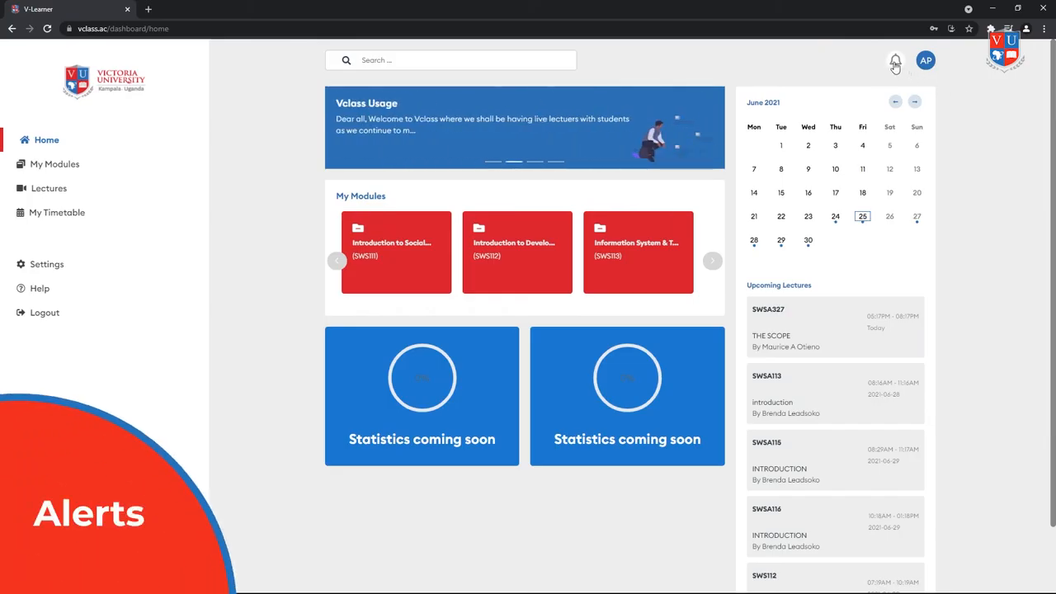
Step: View the new-resource alerts, then move on to the account settings page
{"action": "left_click", "coordinate": [894, 62]}
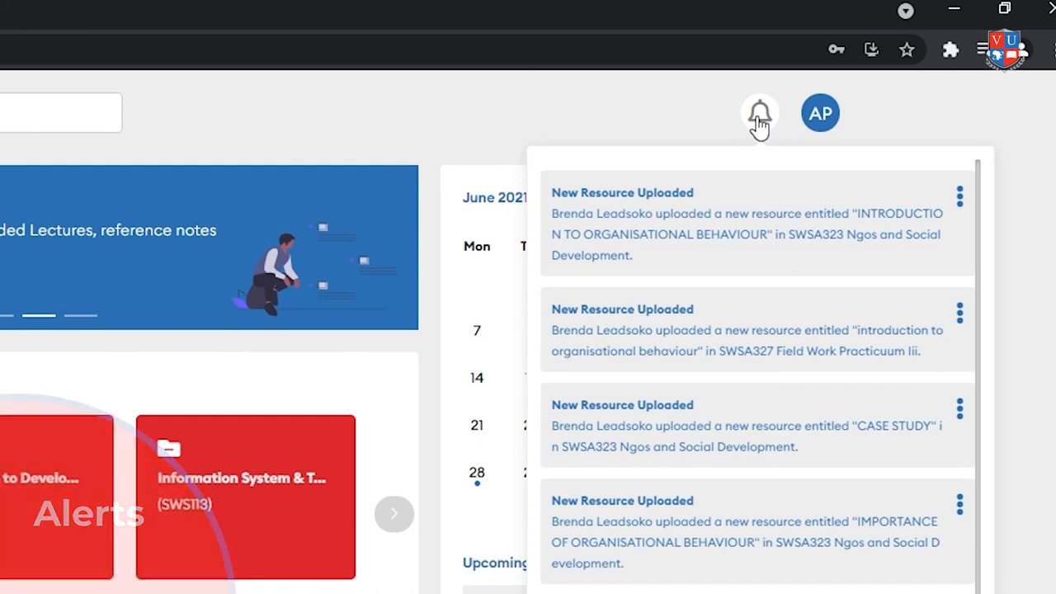
{"action": "left_click", "coordinate": [69, 260]}
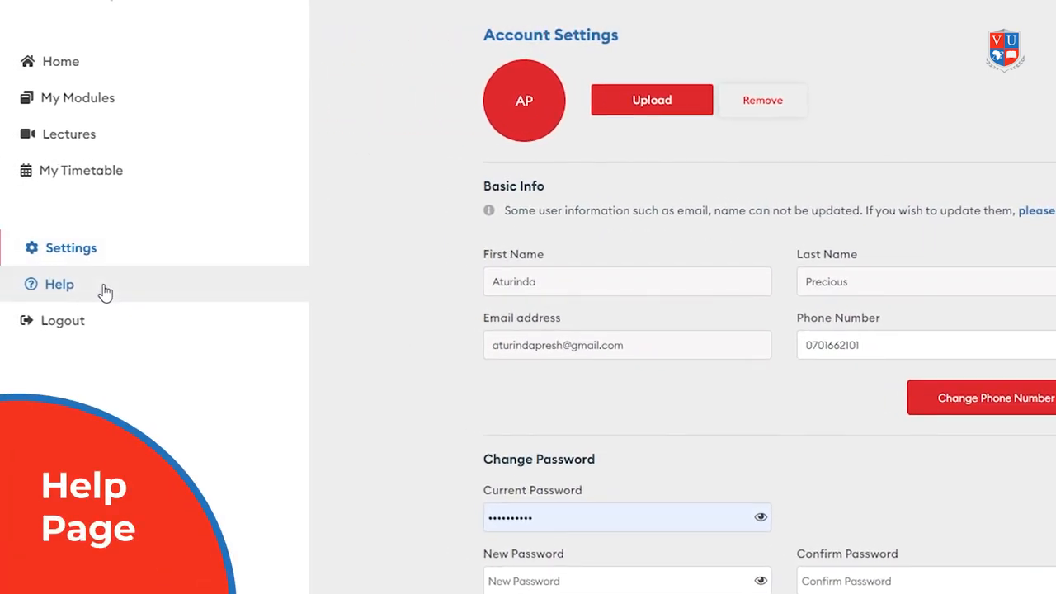
Step: Open the E-learning Help or feedback page with empty Subject and Message fields
{"action": "left_click", "coordinate": [59, 284]}
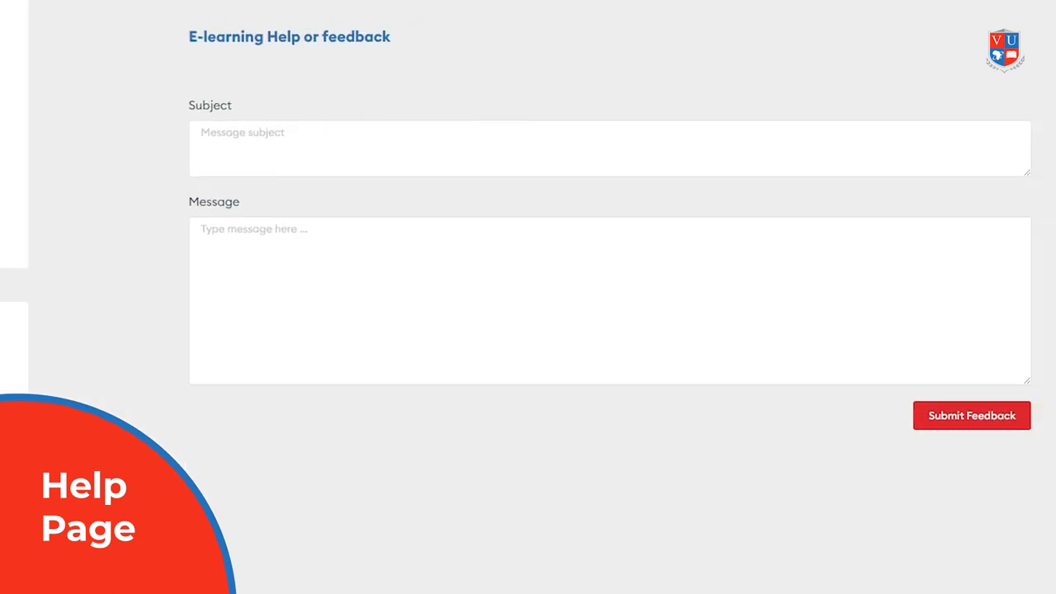